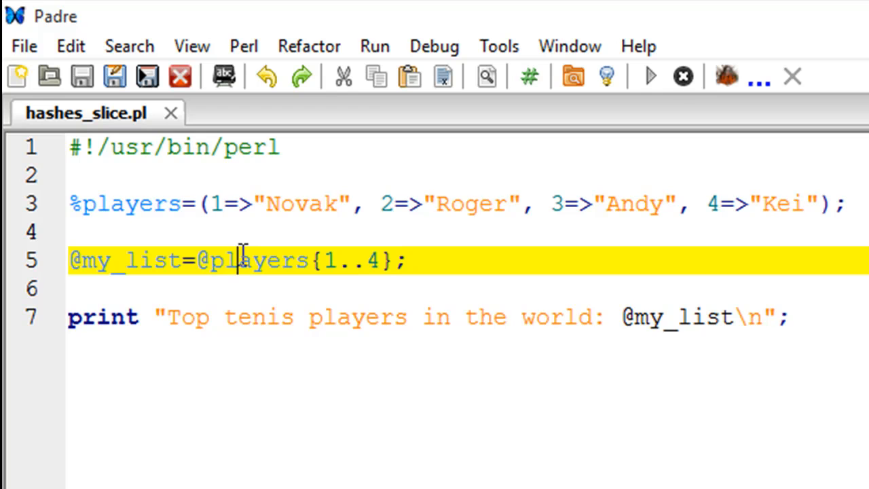
{"action": "mouse_move", "coordinate": [238, 260]}
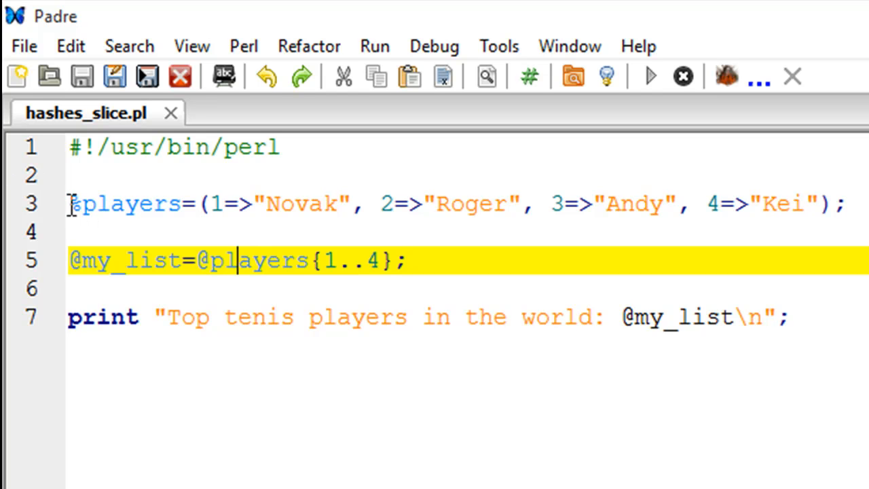
{"action": "mouse_move", "coordinate": [170, 204]}
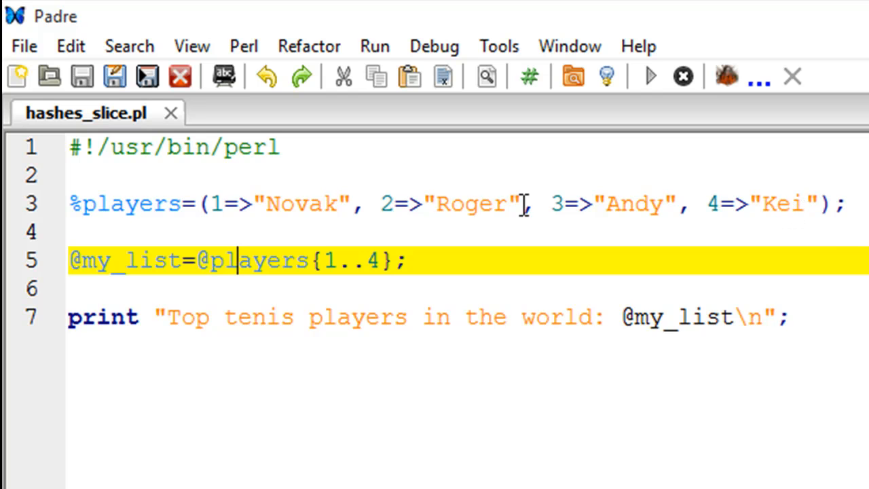
{"action": "mouse_move", "coordinate": [409, 229]}
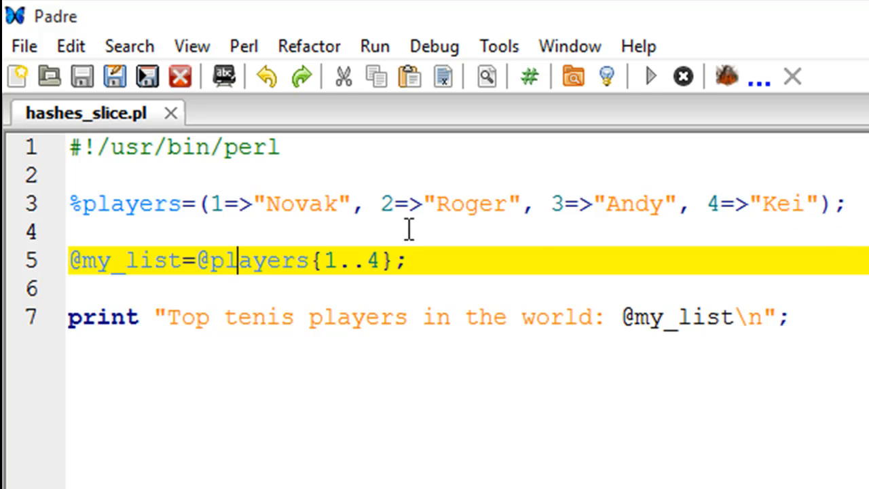
{"action": "mouse_move", "coordinate": [328, 215]}
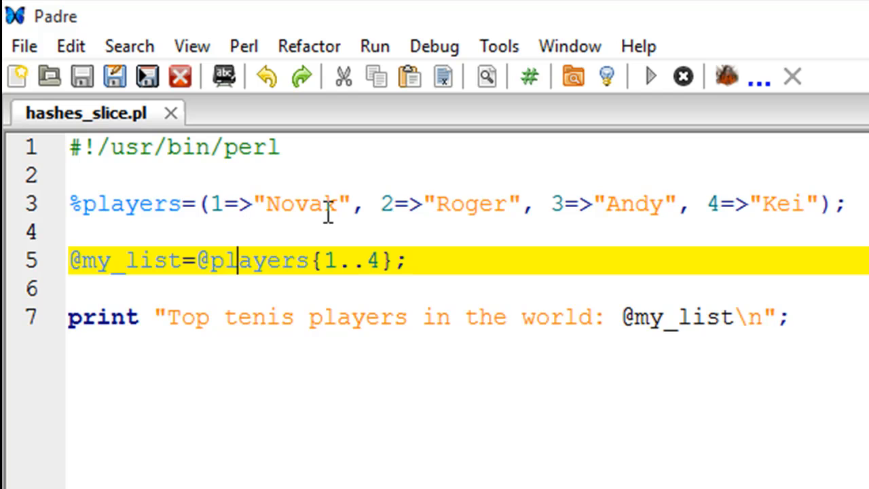
{"action": "mouse_move", "coordinate": [467, 210]}
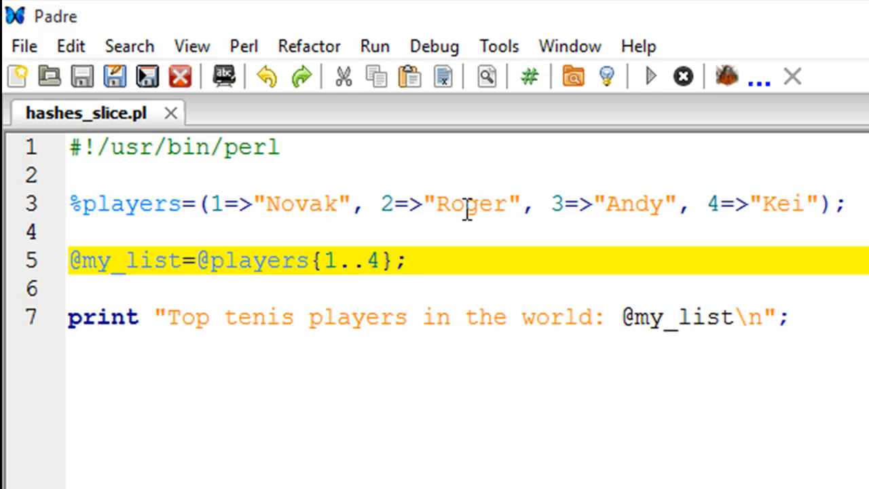
{"action": "mouse_move", "coordinate": [651, 210]}
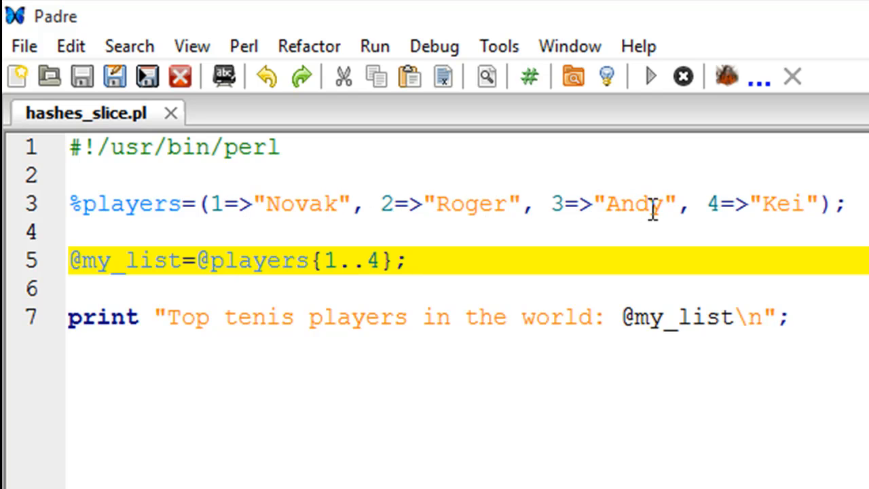
{"action": "mouse_move", "coordinate": [794, 204]}
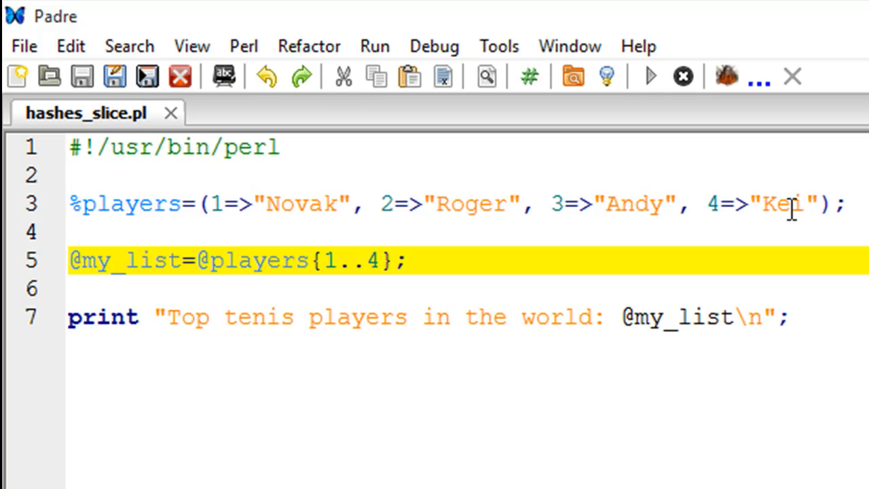
{"action": "mouse_move", "coordinate": [640, 204]}
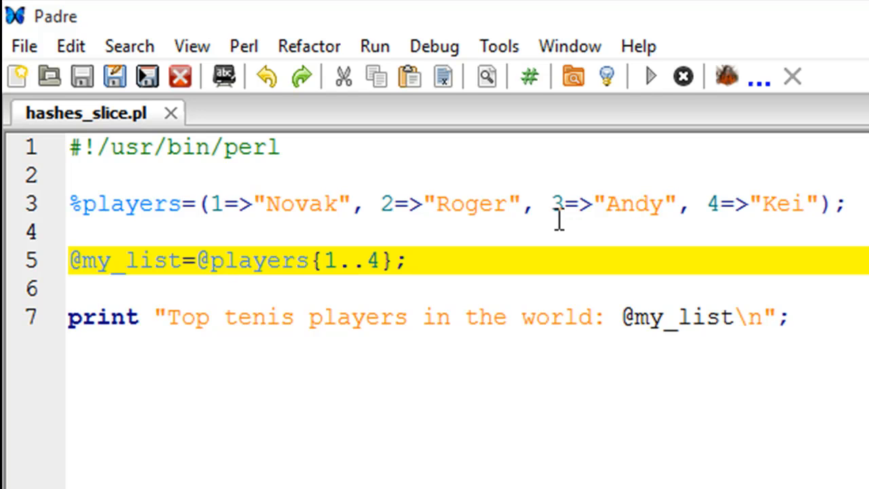
{"action": "left_click", "coordinate": [237, 261]}
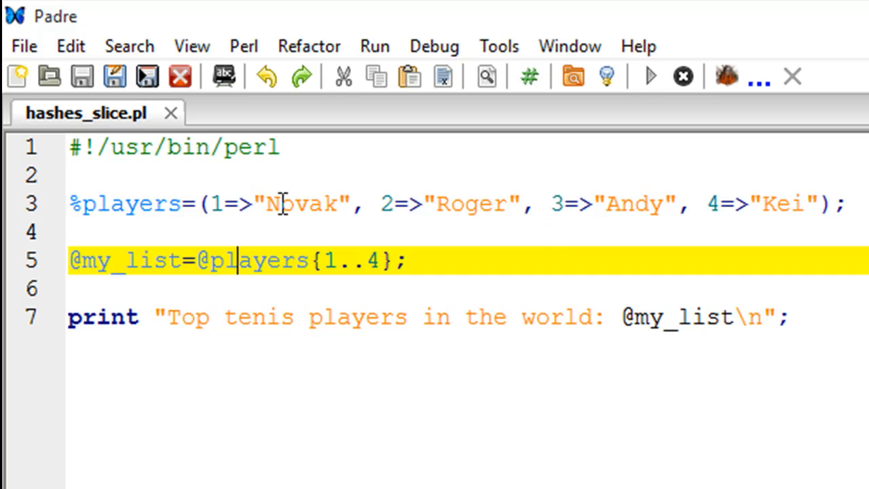
{"action": "mouse_move", "coordinate": [282, 220]}
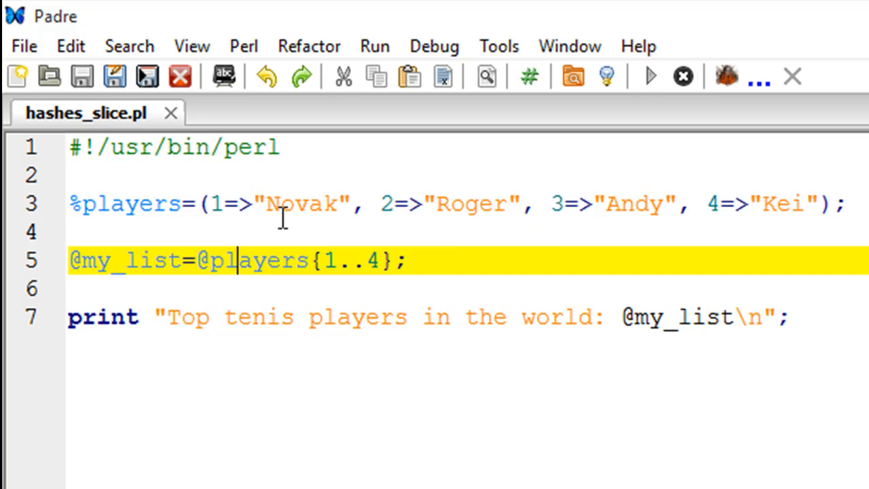
{"action": "mouse_move", "coordinate": [307, 210]}
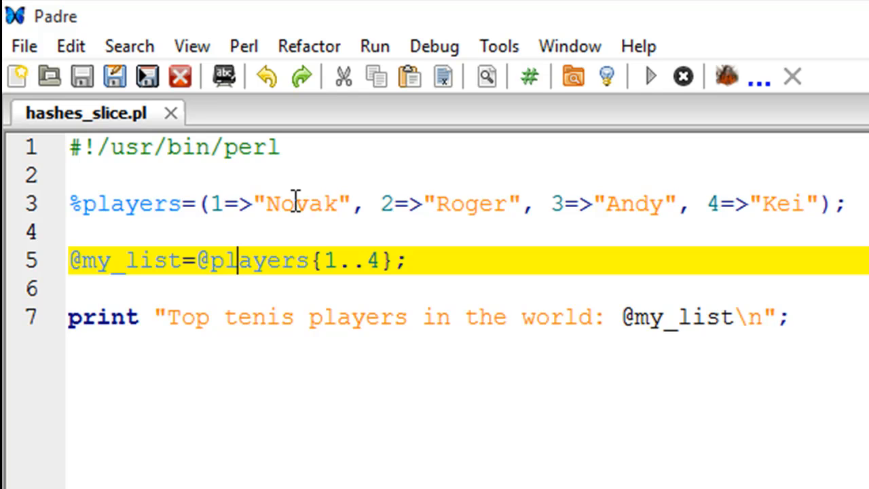
{"action": "mouse_move", "coordinate": [597, 220]}
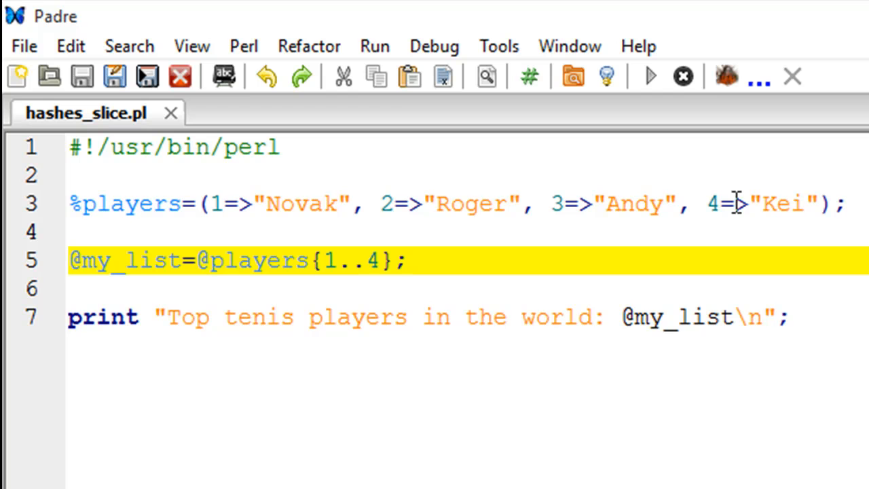
{"action": "mouse_move", "coordinate": [608, 228]}
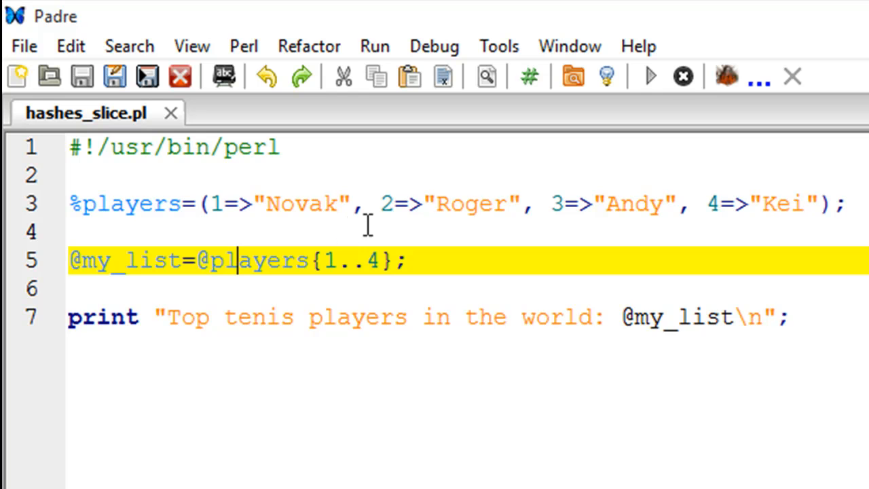
{"action": "mouse_move", "coordinate": [455, 228]}
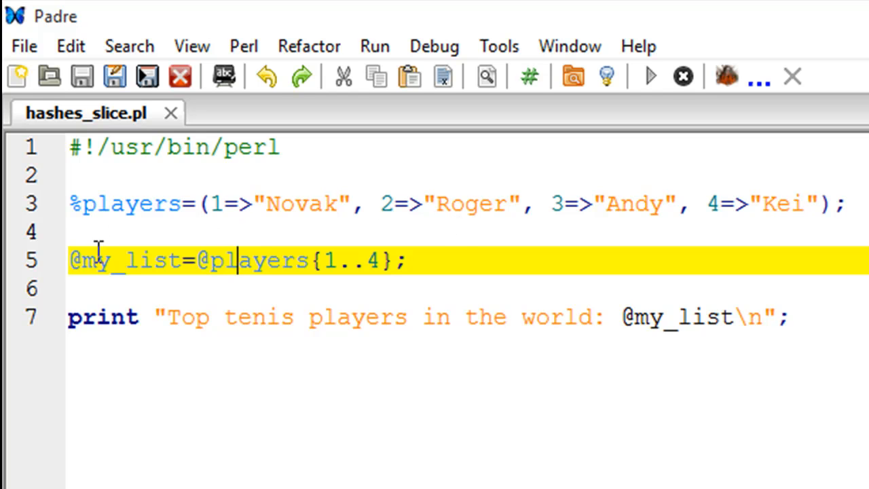
{"action": "mouse_move", "coordinate": [236, 228]}
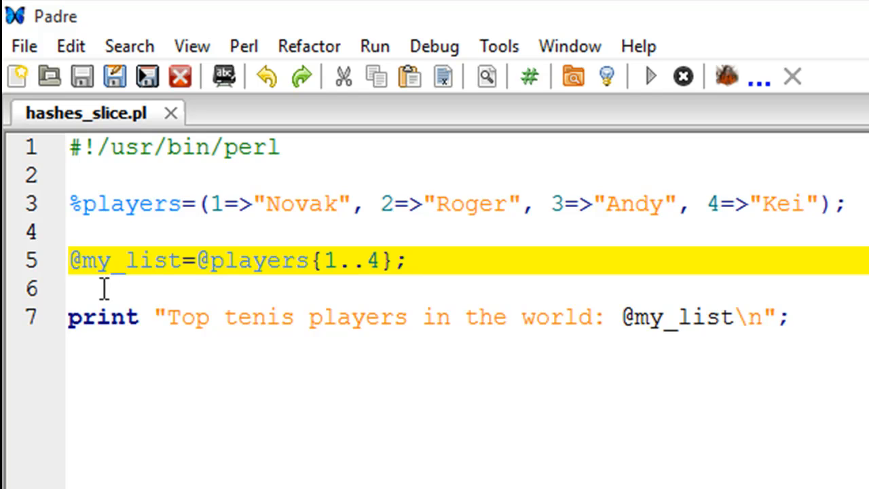
{"action": "mouse_move", "coordinate": [211, 272]}
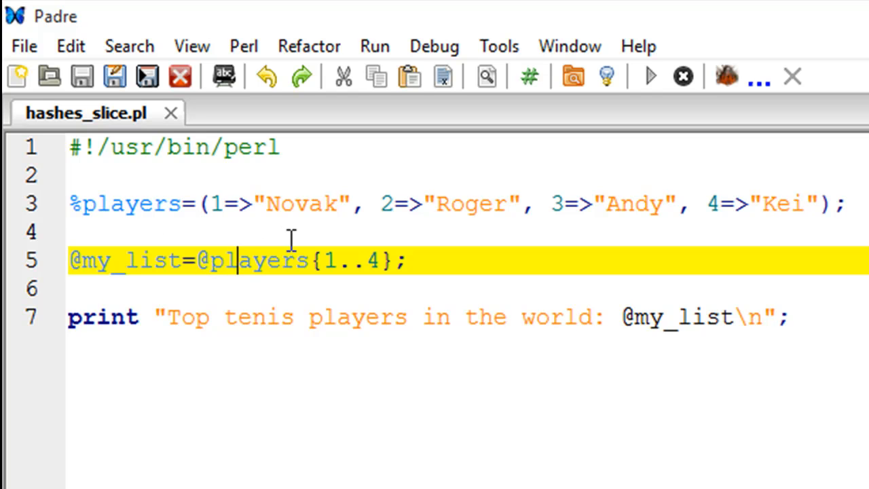
{"action": "mouse_move", "coordinate": [218, 269]}
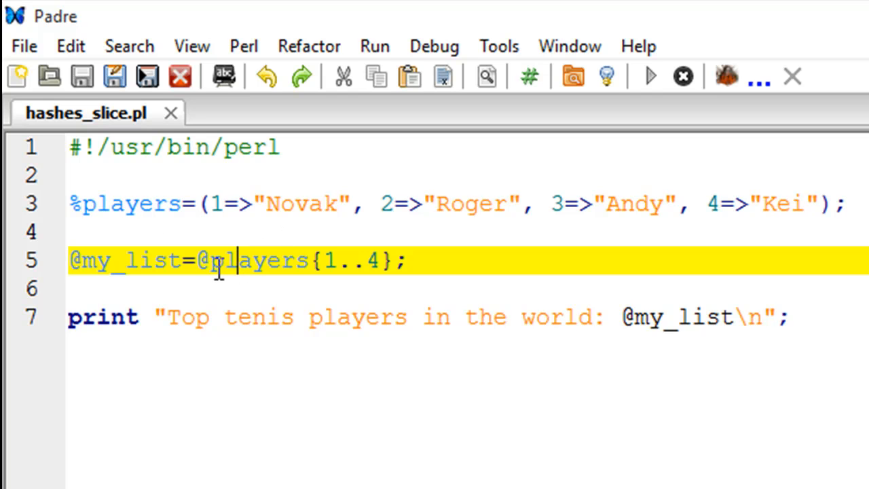
{"action": "mouse_move", "coordinate": [408, 207]}
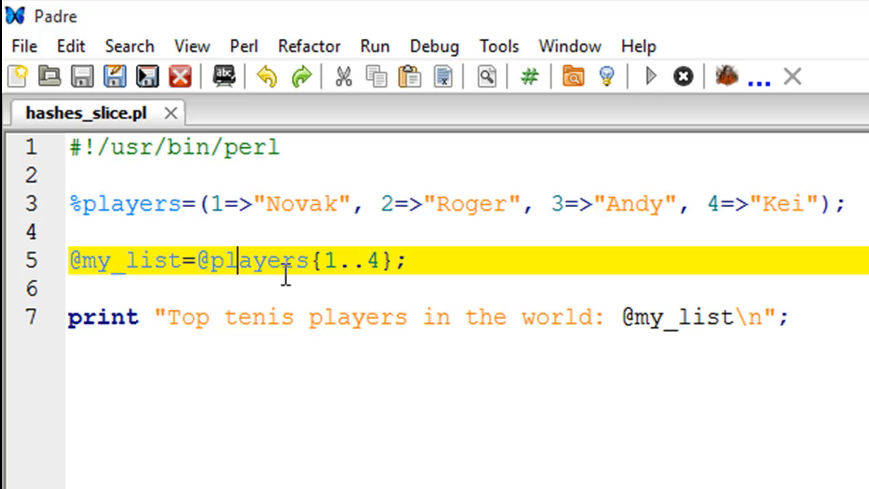
{"action": "mouse_move", "coordinate": [319, 260]}
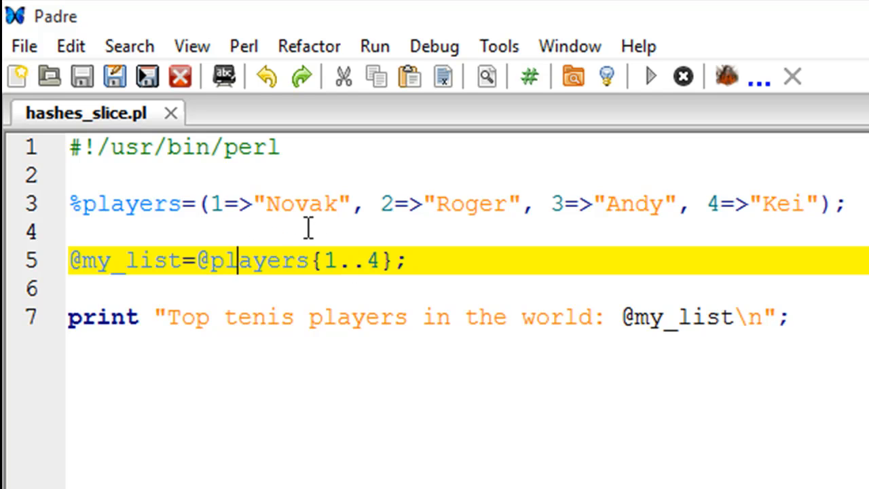
{"action": "mouse_move", "coordinate": [385, 266]}
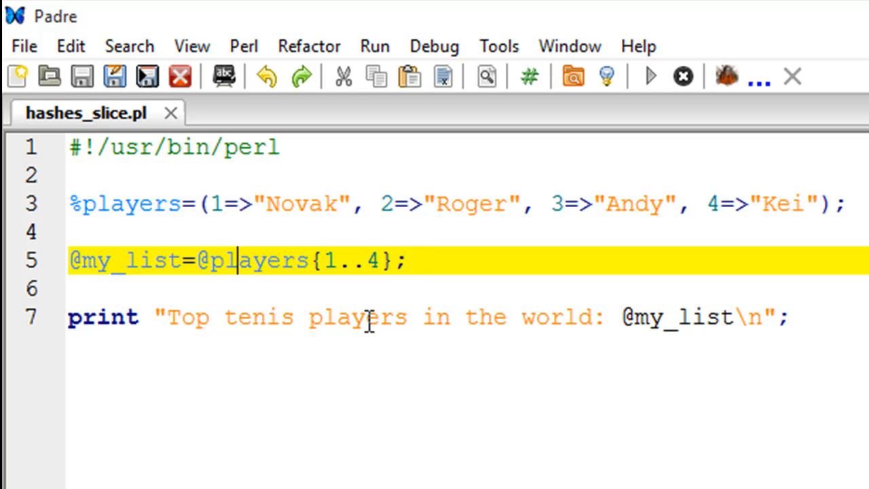
{"action": "mouse_move", "coordinate": [234, 326]}
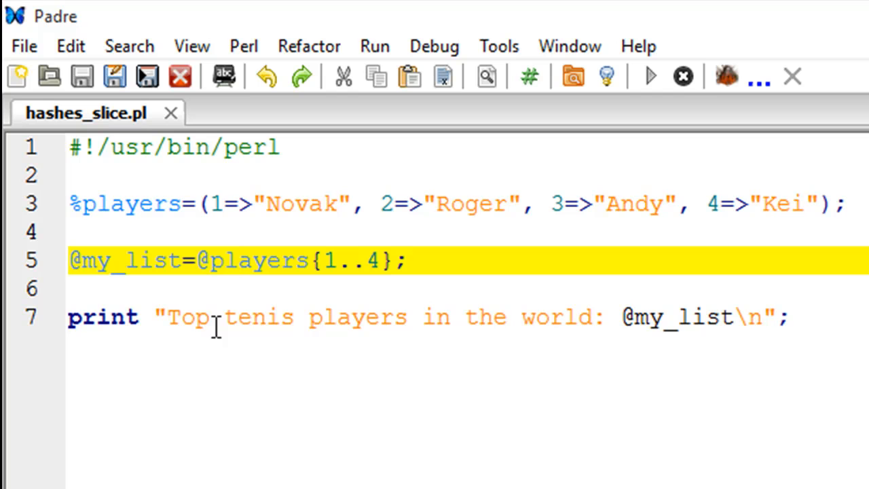
{"action": "mouse_move", "coordinate": [676, 332]}
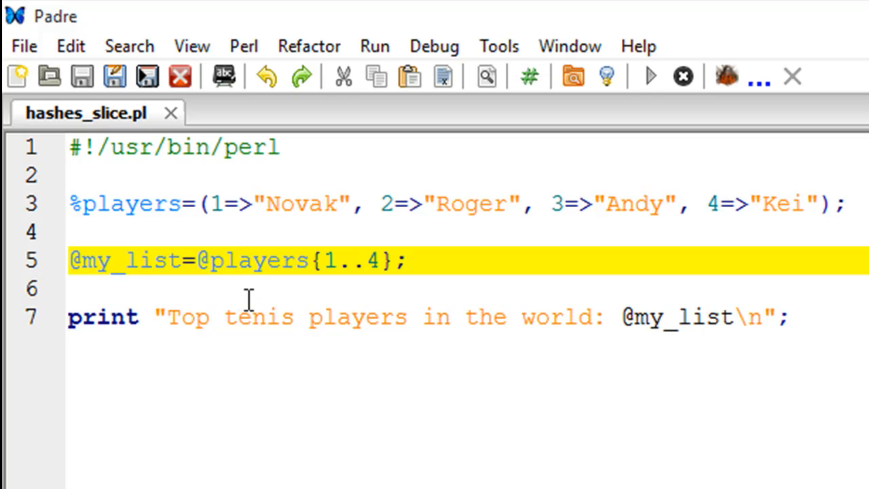
{"action": "left_click", "coordinate": [649, 76]}
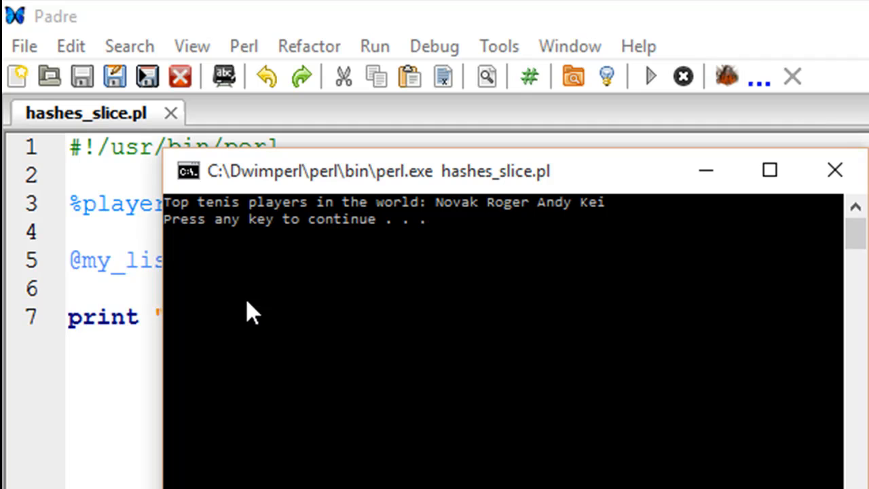
{"action": "mouse_move", "coordinate": [234, 228]}
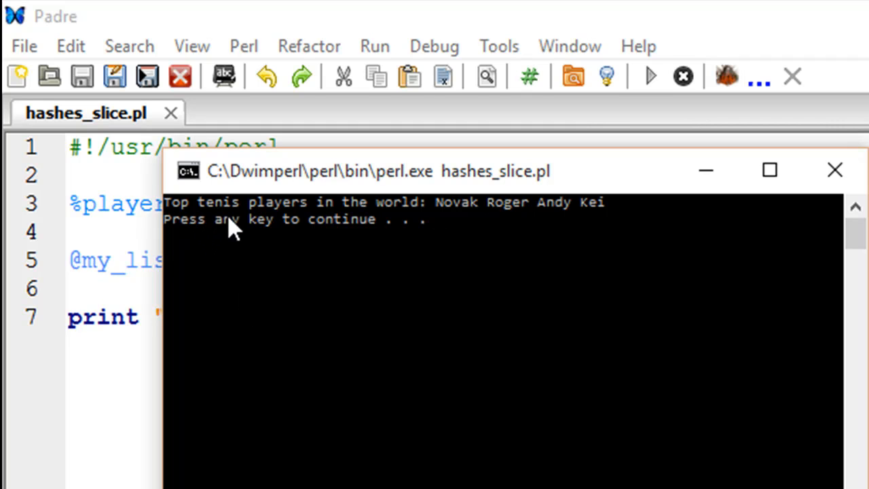
{"action": "mouse_move", "coordinate": [456, 222]}
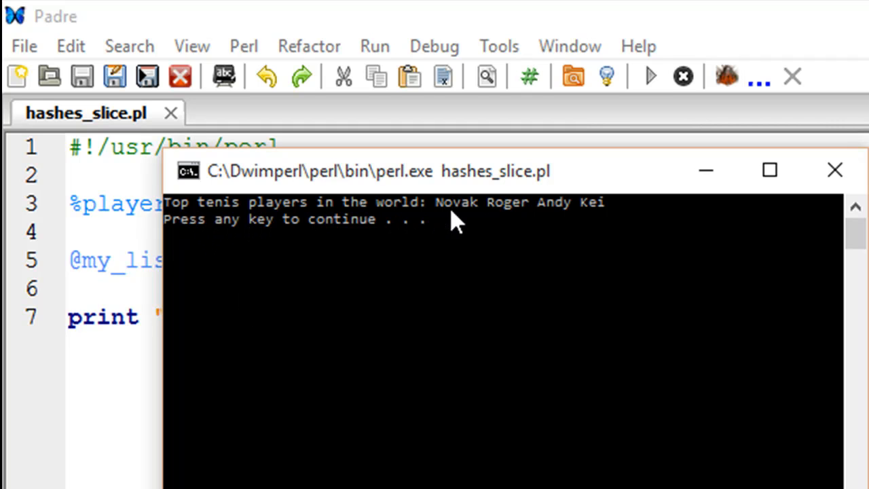
{"action": "mouse_move", "coordinate": [302, 219]}
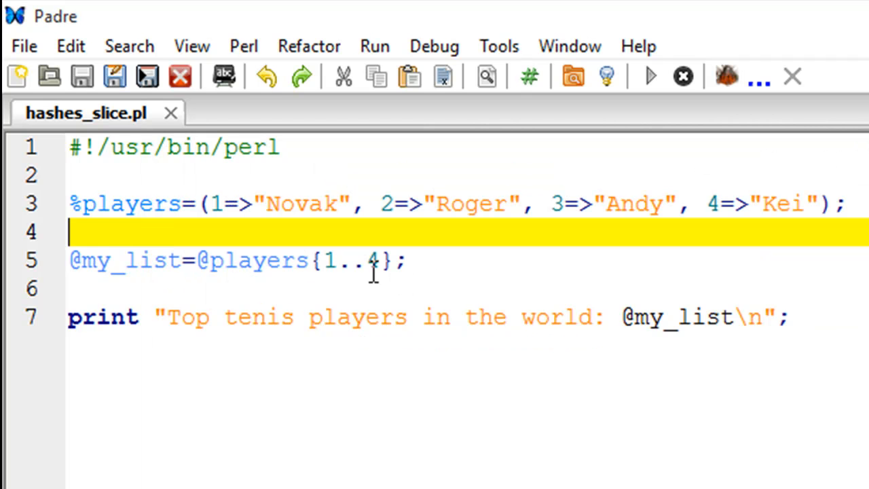
{"action": "key", "text": "Backspace"}
{"action": "type", "text": ","}
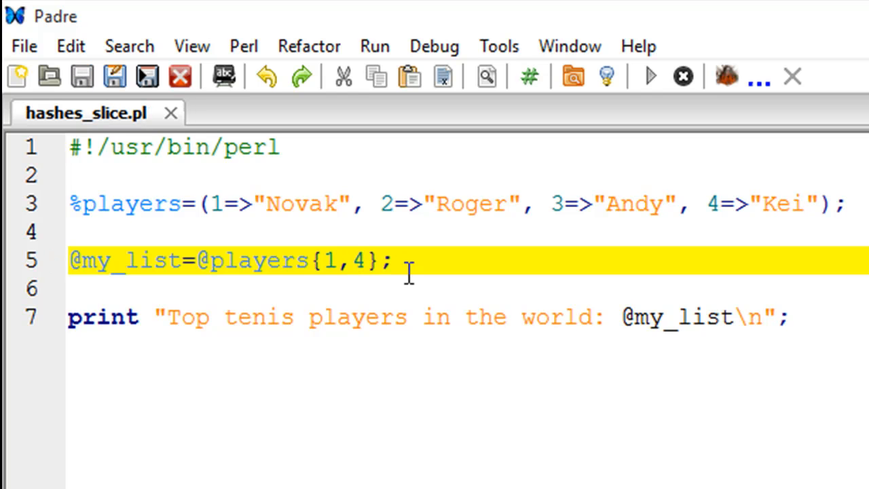
{"action": "mouse_move", "coordinate": [804, 231]}
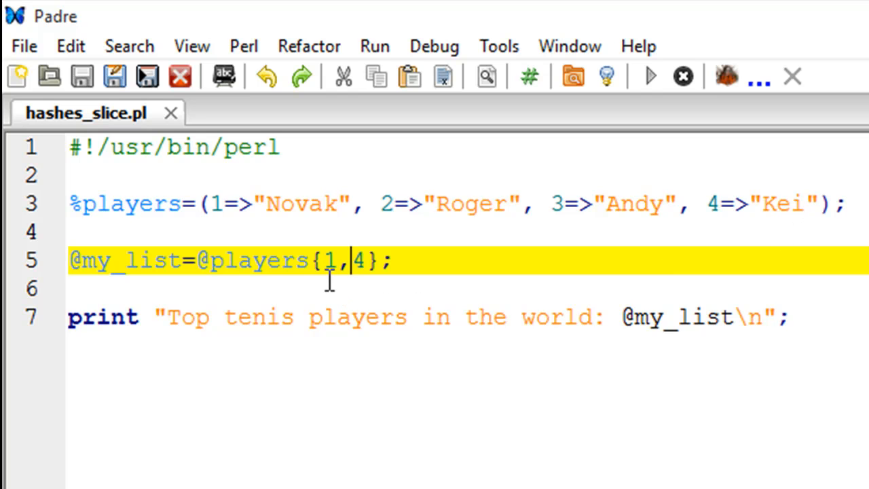
{"action": "mouse_move", "coordinate": [348, 279]}
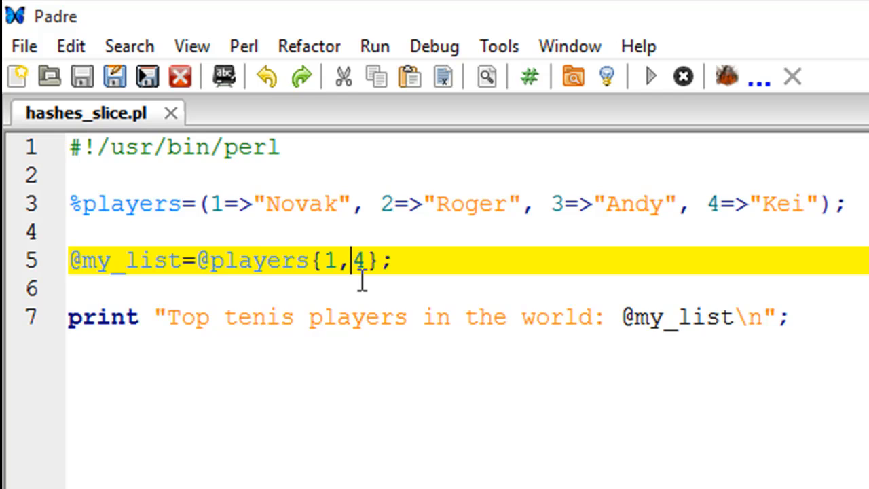
{"action": "left_click", "coordinate": [649, 76]}
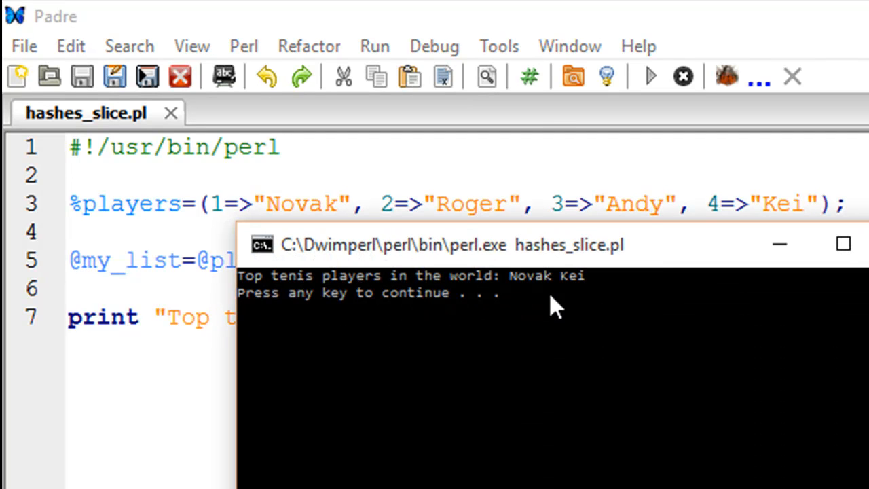
{"action": "mouse_move", "coordinate": [211, 233]}
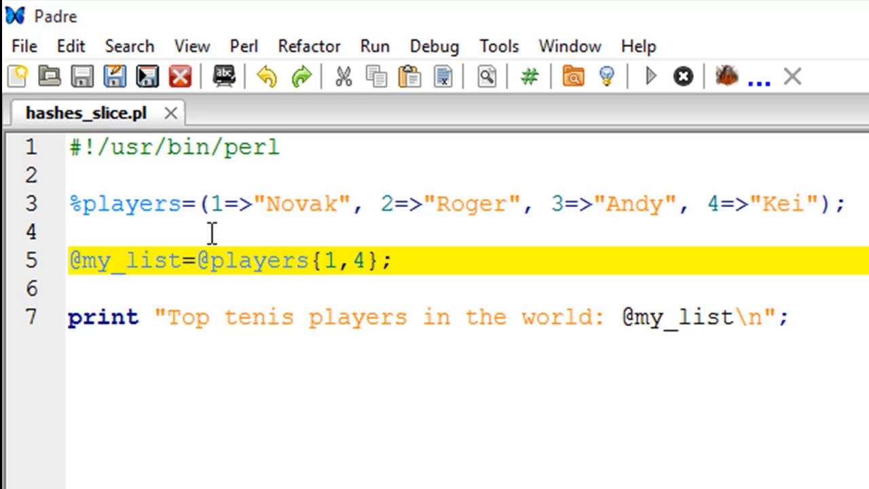
{"action": "left_click", "coordinate": [350, 261]}
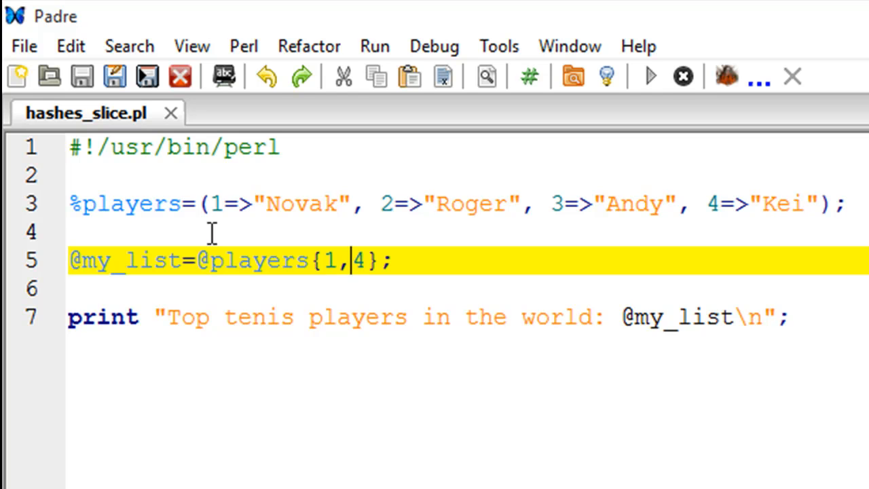